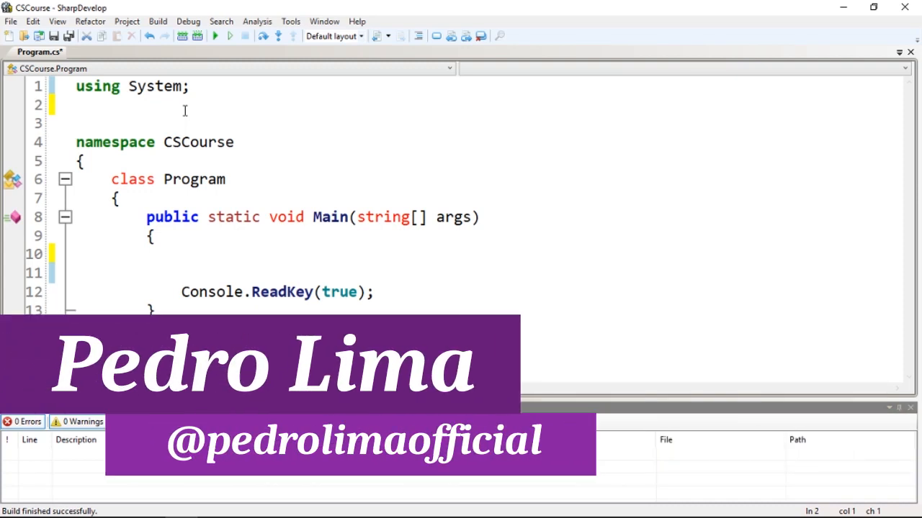
# Step: Add a using System.IO; directive below using System and move into the Main method body
pyautogui.write('using sy')
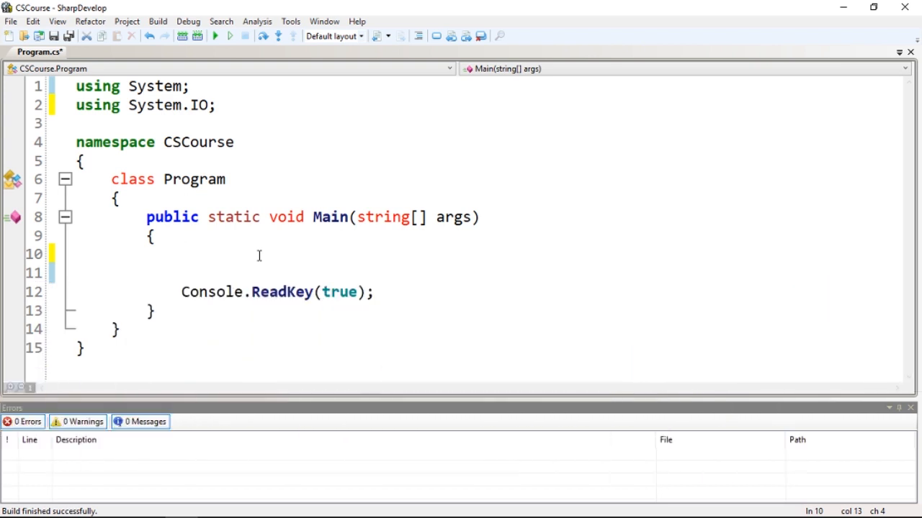
pyautogui.click(182, 254)
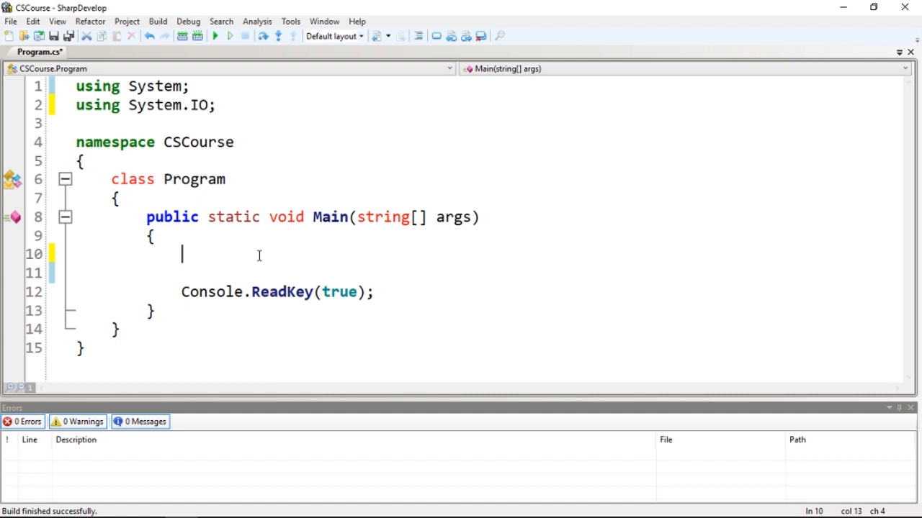
# Step: Declare string path = "document.txt"; as the first statement in Main
pyautogui.write('string')
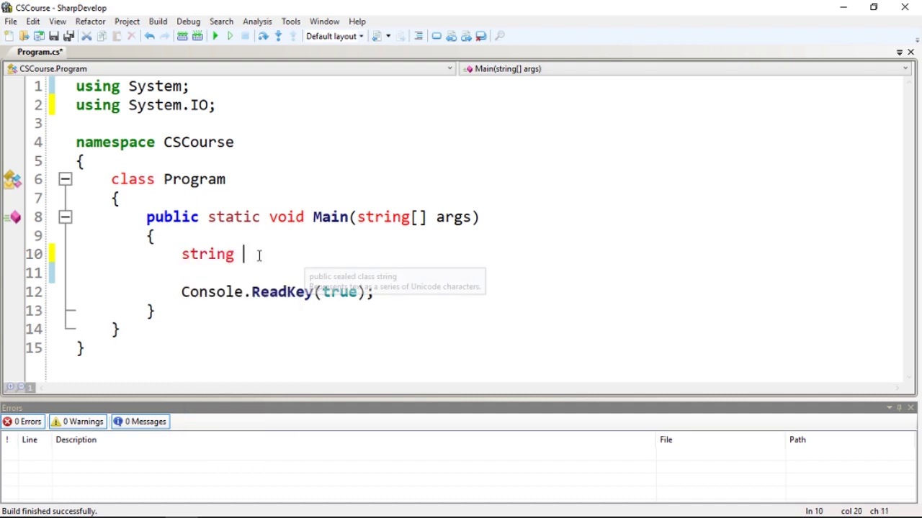
pyautogui.write('path')
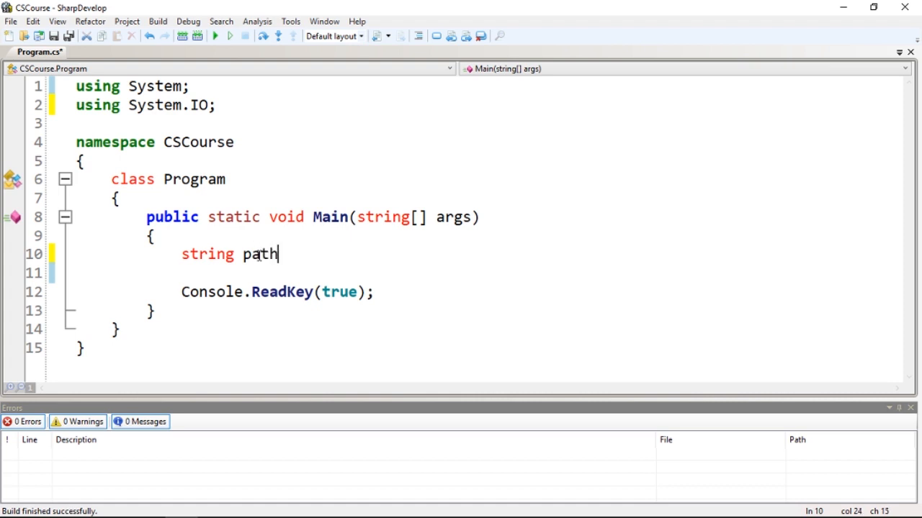
pyautogui.write('= ""')
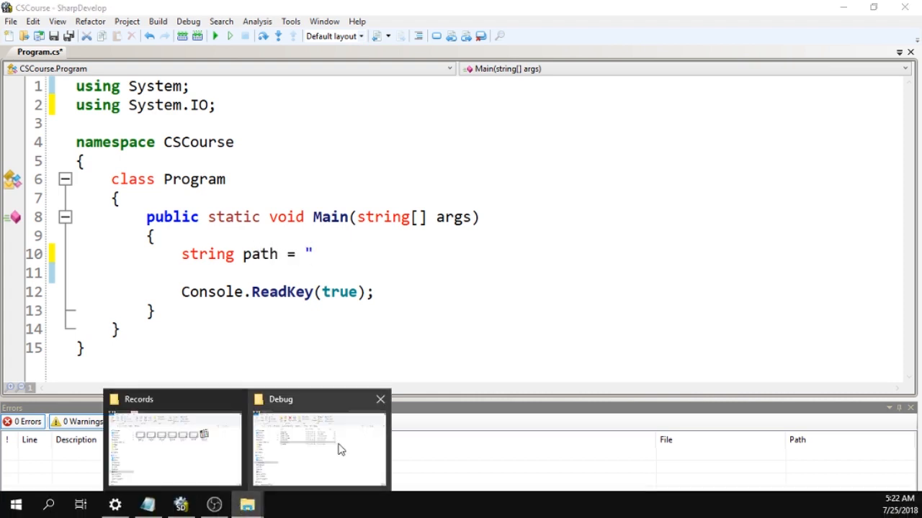
pyautogui.click(319, 446)
pyautogui.write('do')
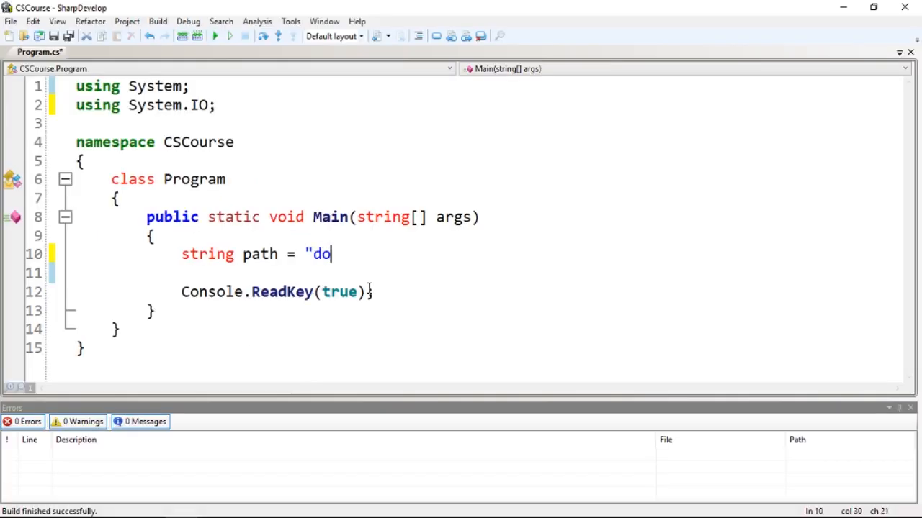
pyautogui.write('cume')
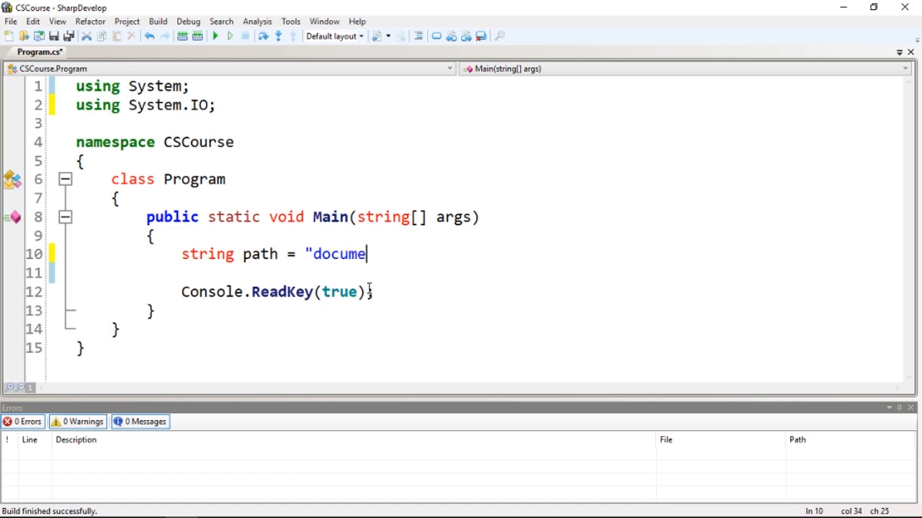
pyautogui.write('nt.')
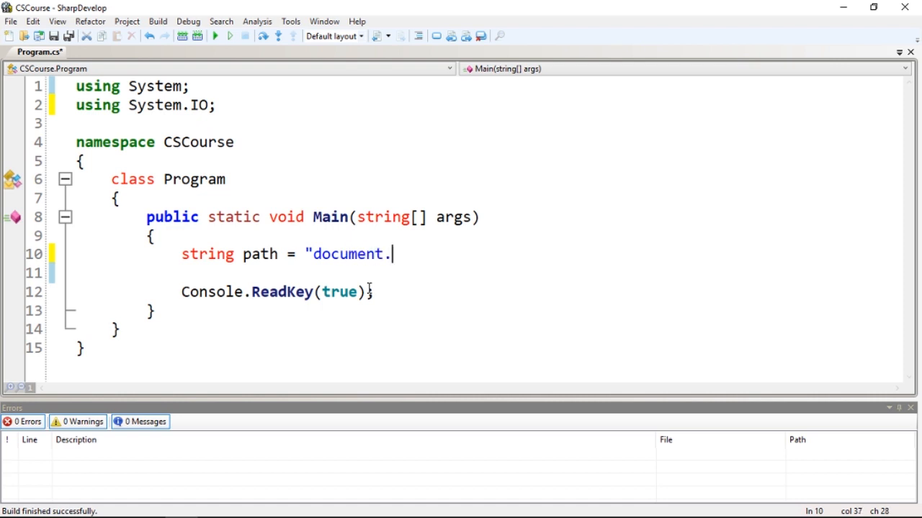
pyautogui.write('txt";')
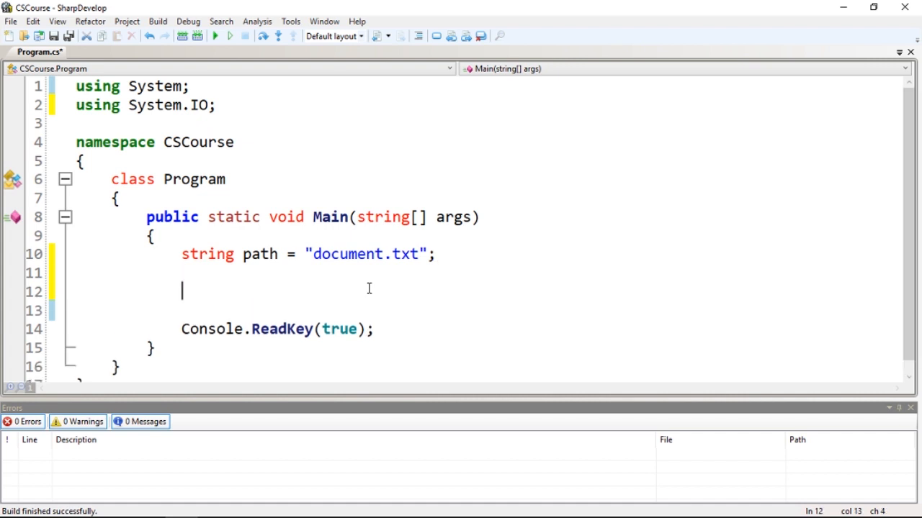
pyautogui.moveTo(365, 294)
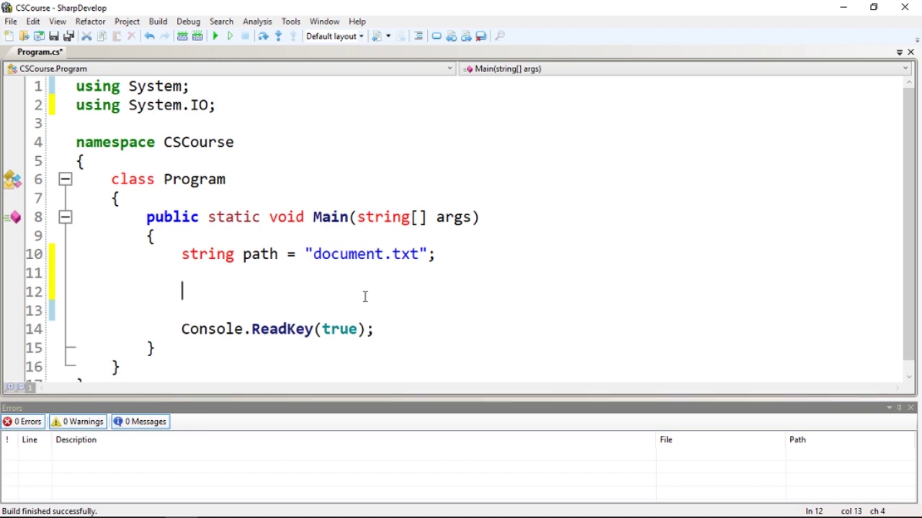
# Step: Declare string[] docs = File.ReadAllLines(path); with blank lines after it
pyautogui.write('string[] docs')
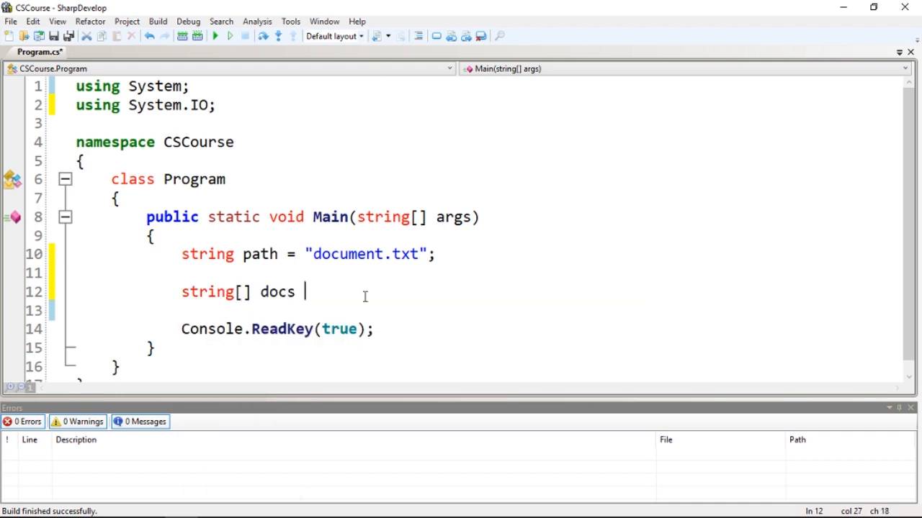
pyautogui.write('= File.ReadAllLines')
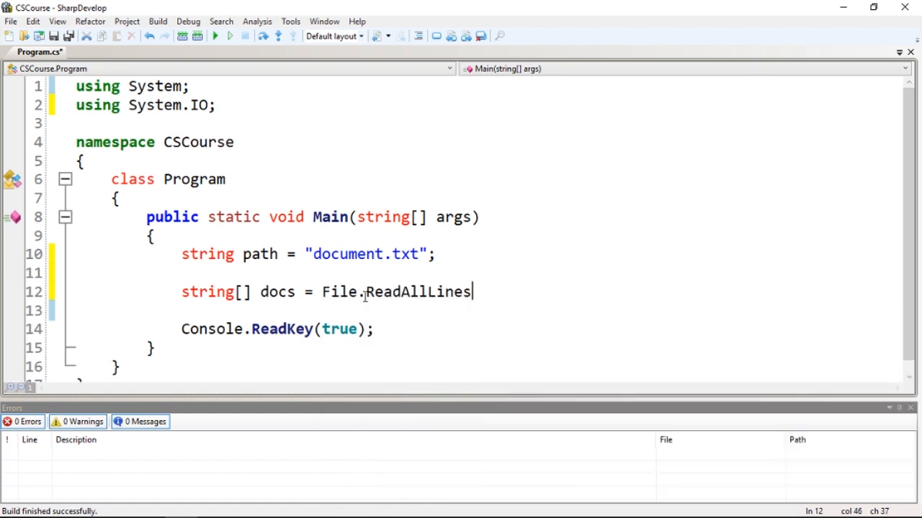
pyautogui.write('(path')
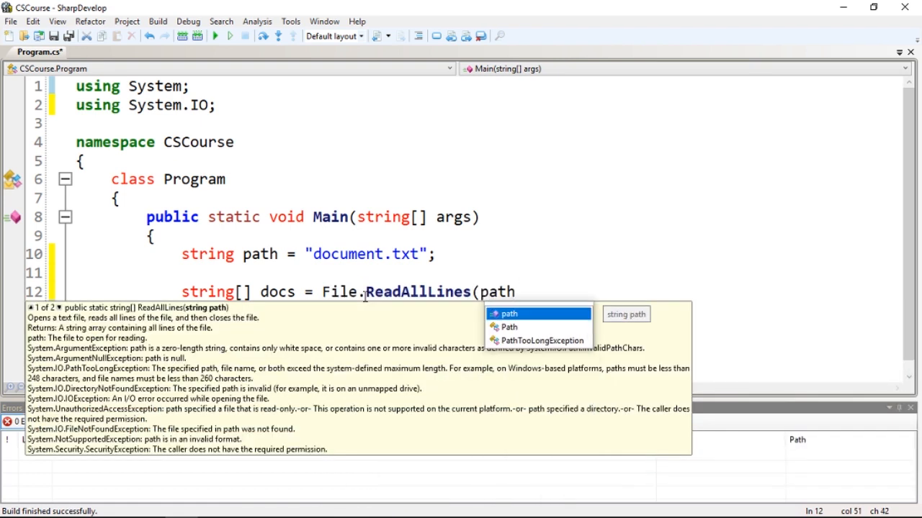
pyautogui.write(').')
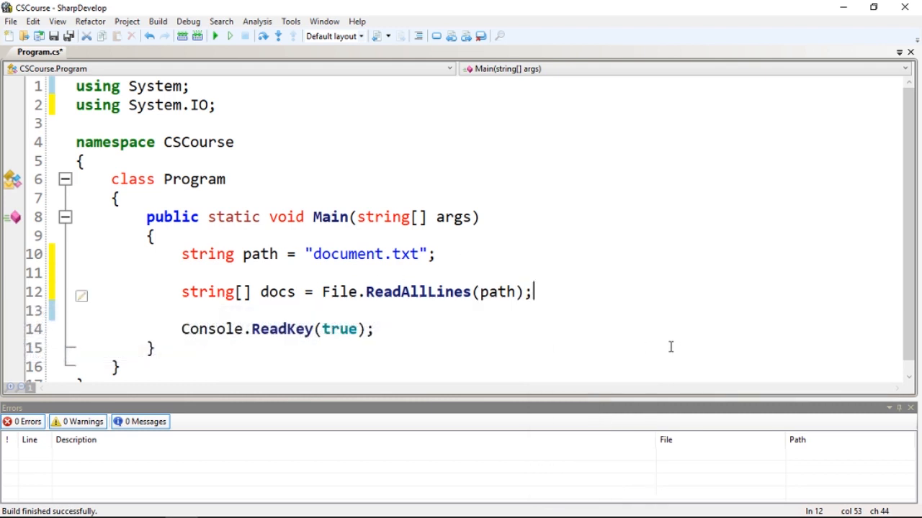
pyautogui.press('enter')
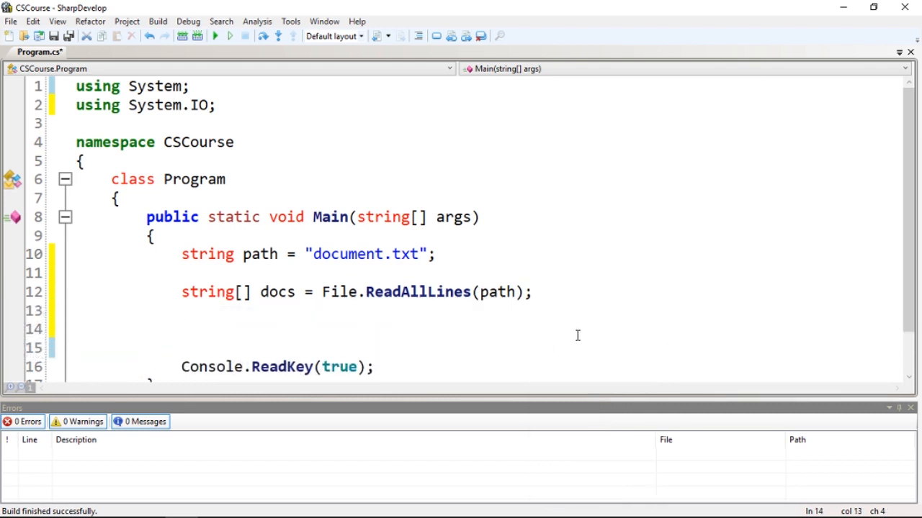
# Step: Write foreach (string doc in docs) Console.WriteLine(doc); to print every line
pyautogui.write('foreach')
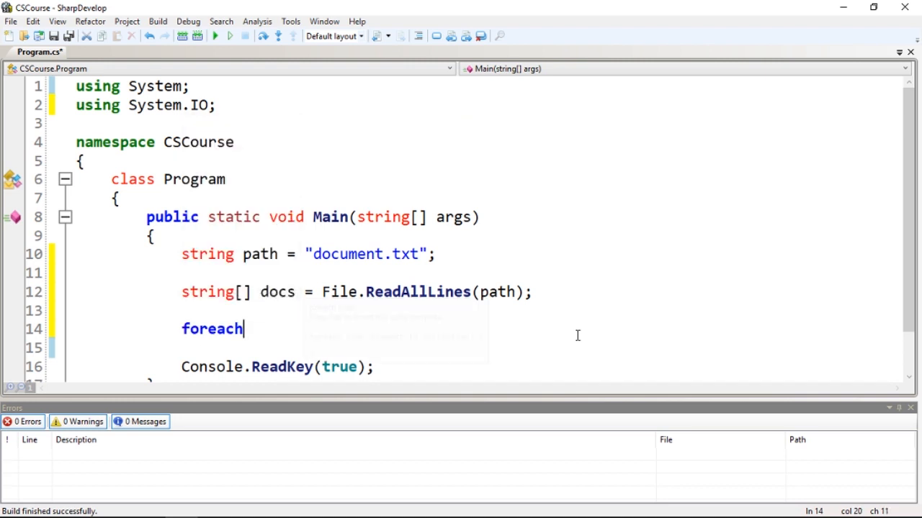
pyautogui.write('(var')
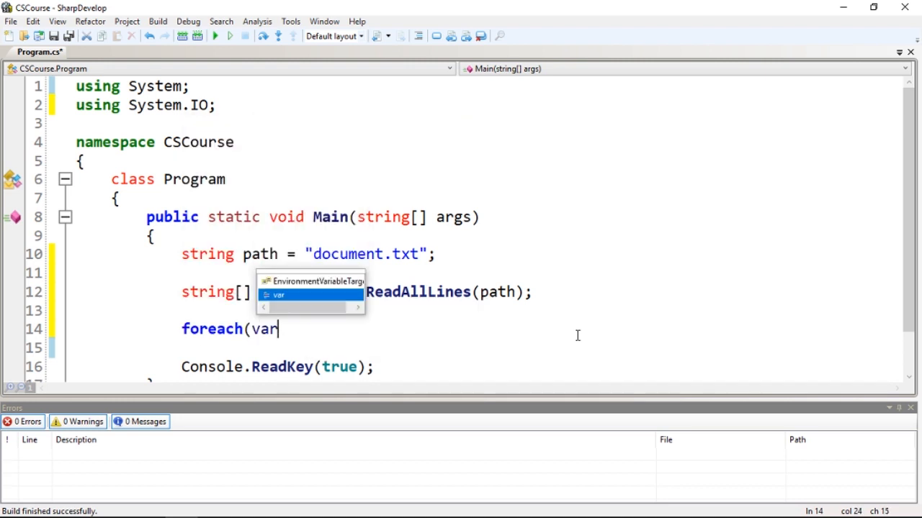
pyautogui.write('s')
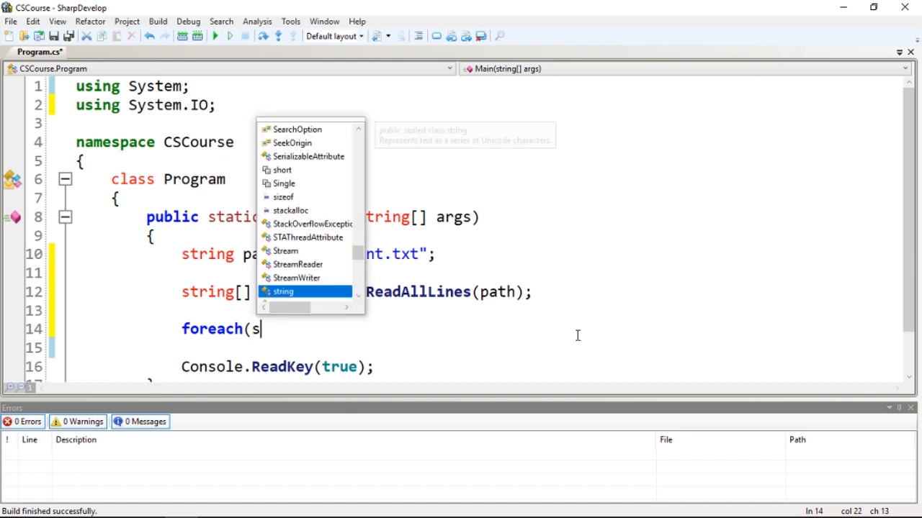
pyautogui.write('tring doc')
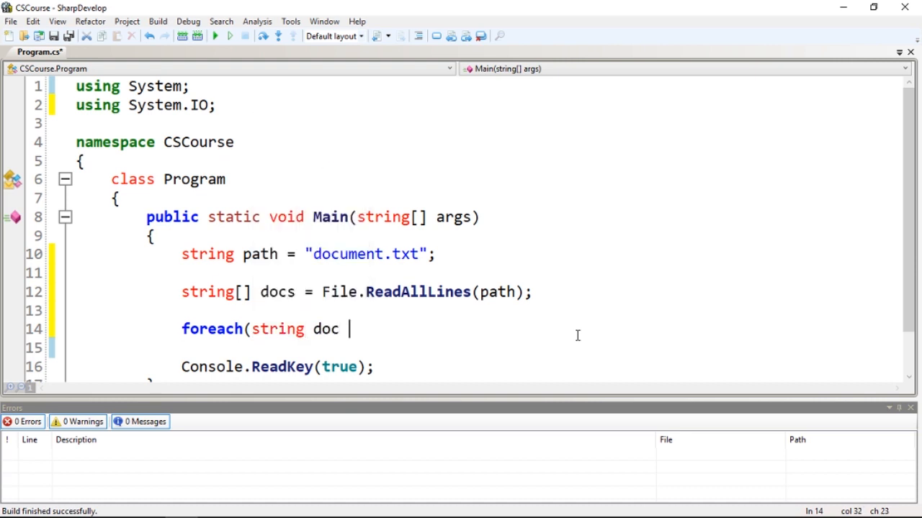
pyautogui.write('in')
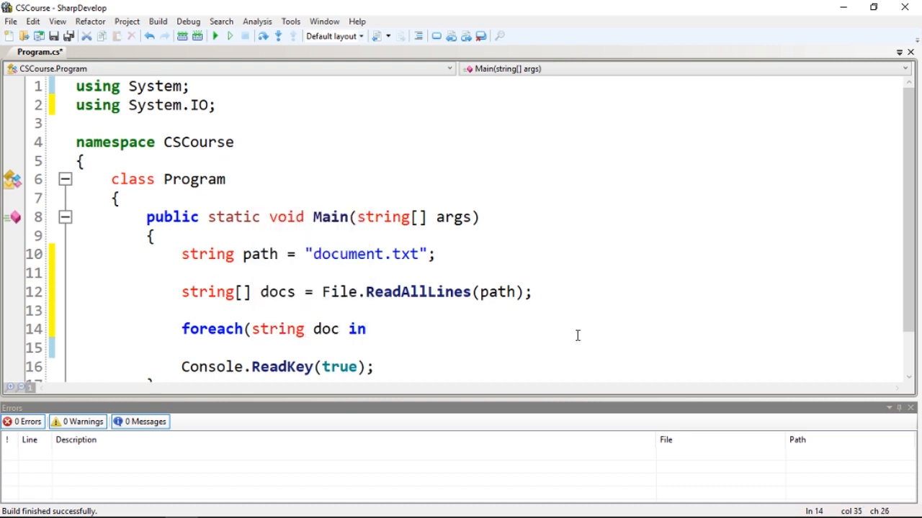
pyautogui.write('docs')
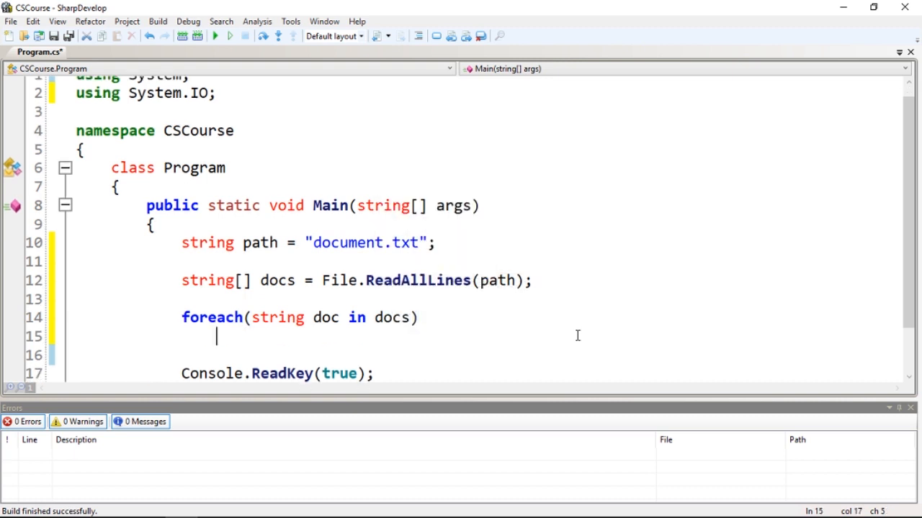
pyautogui.write('Console.WriteLine')
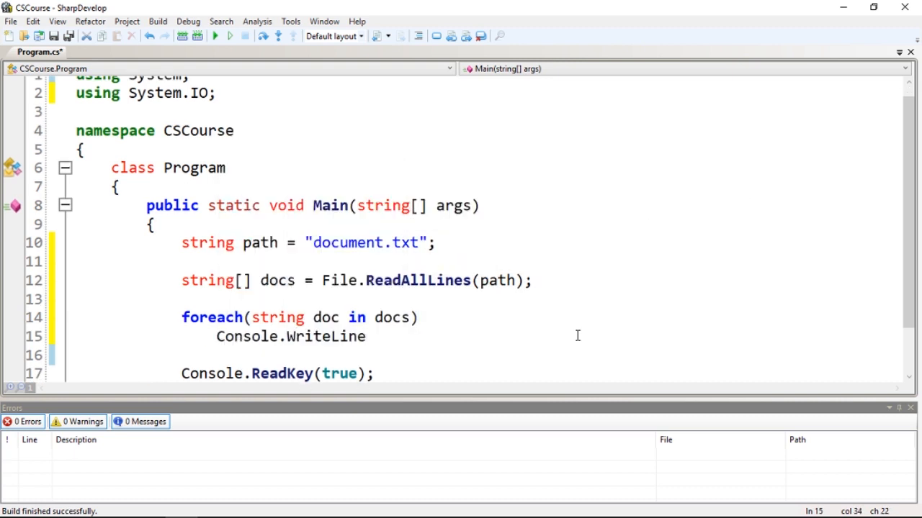
pyautogui.write('(doc);')
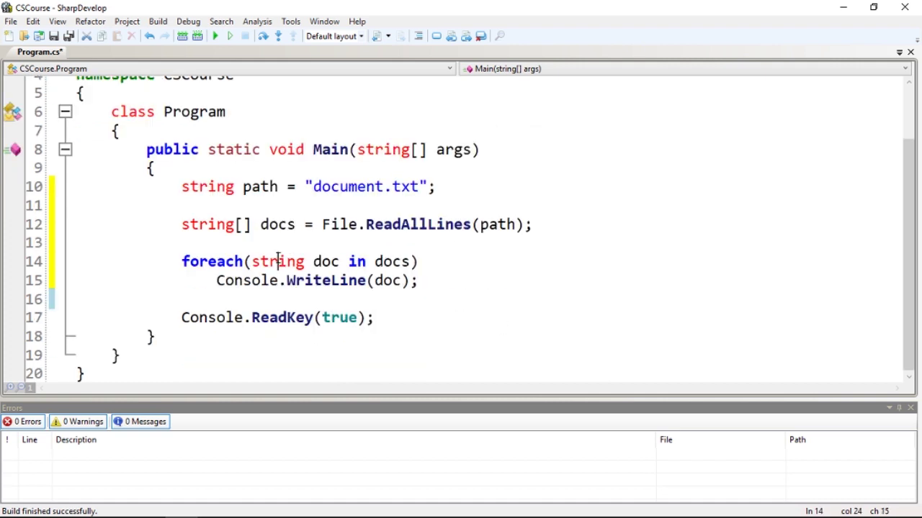
pyautogui.moveTo(471, 264)
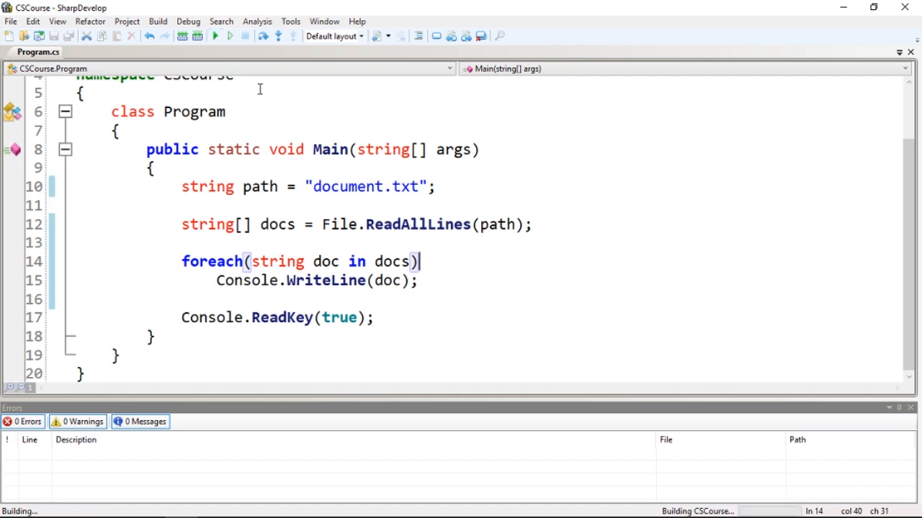
# Step: Build and run the program, view its console output, then close the console window
pyautogui.click(215, 36)
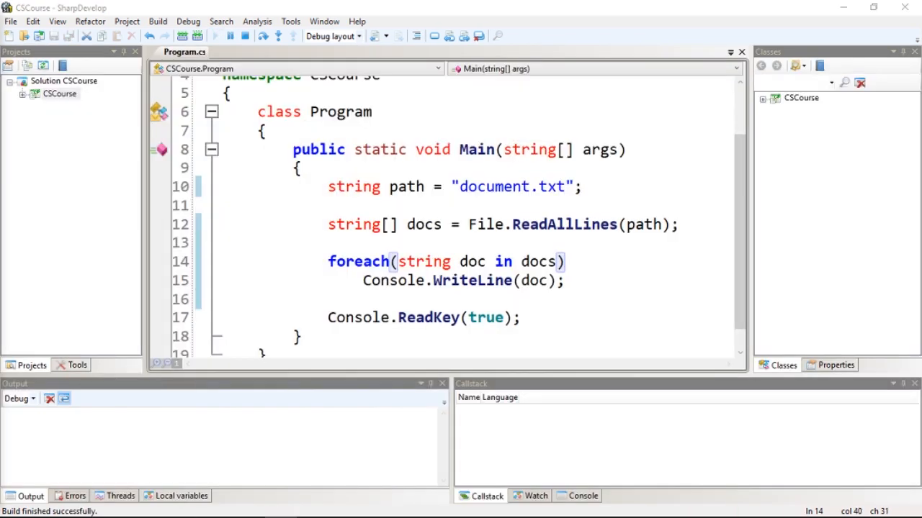
pyautogui.click(203, 36)
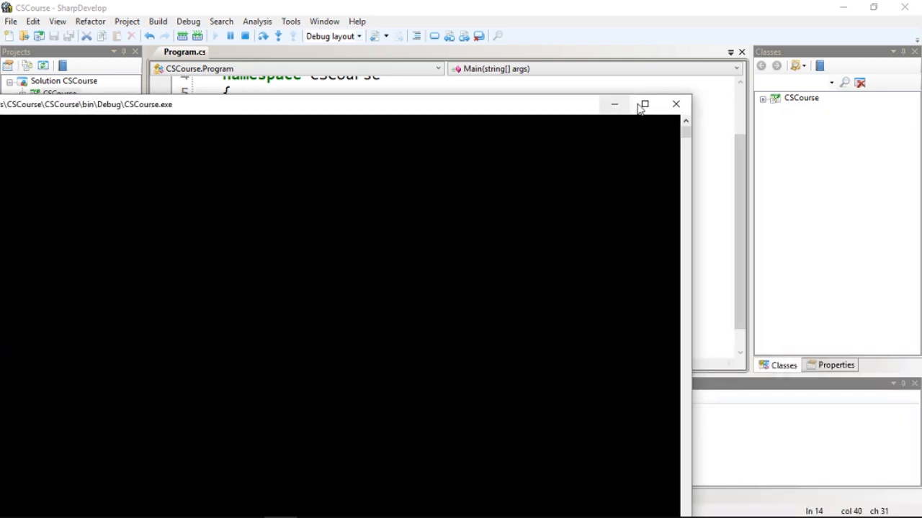
pyautogui.click(675, 103)
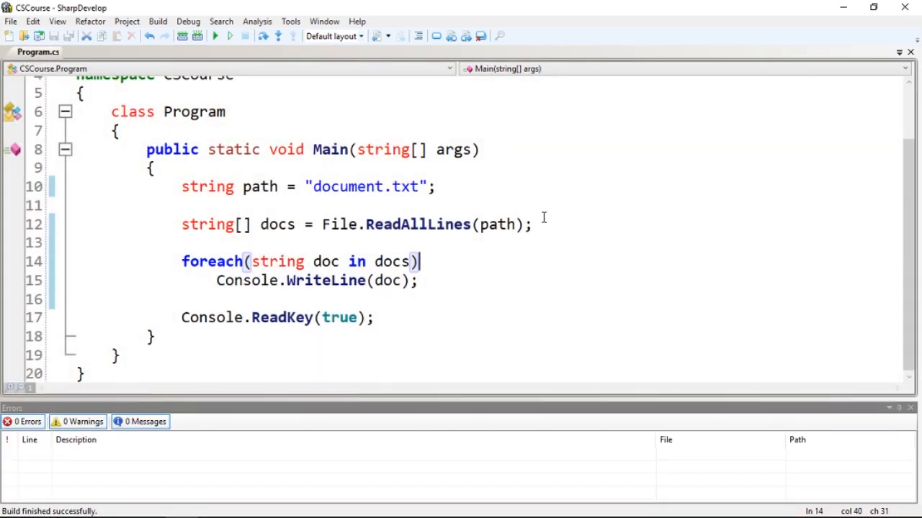
pyautogui.moveTo(452, 286)
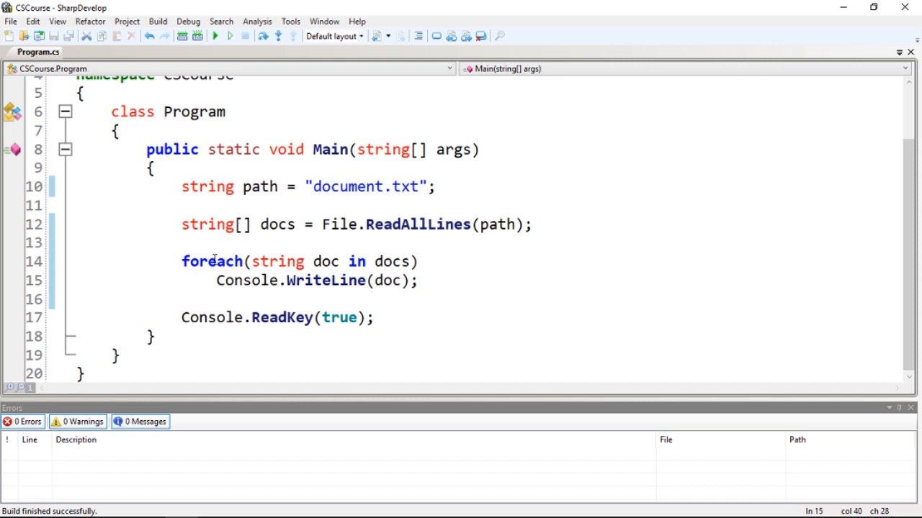
pyautogui.moveTo(181, 262); pyautogui.dragTo(417, 280)
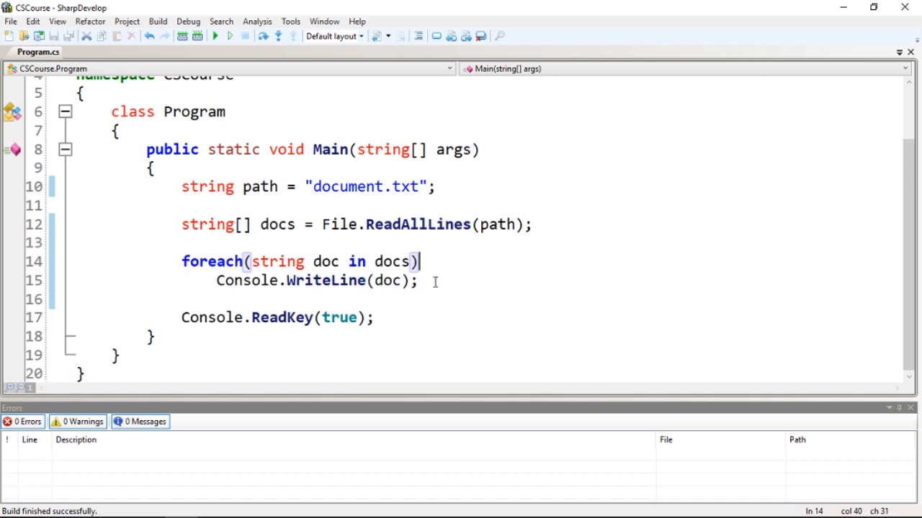
pyautogui.click(574, 225)
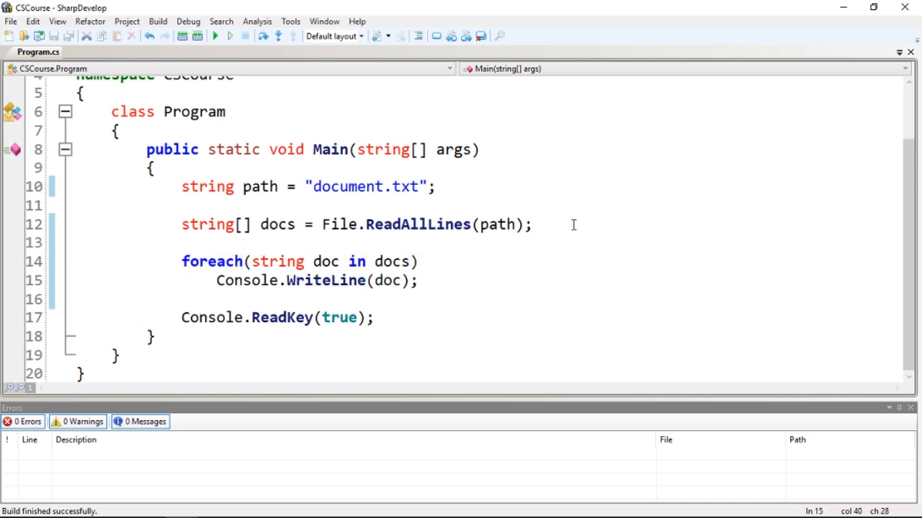